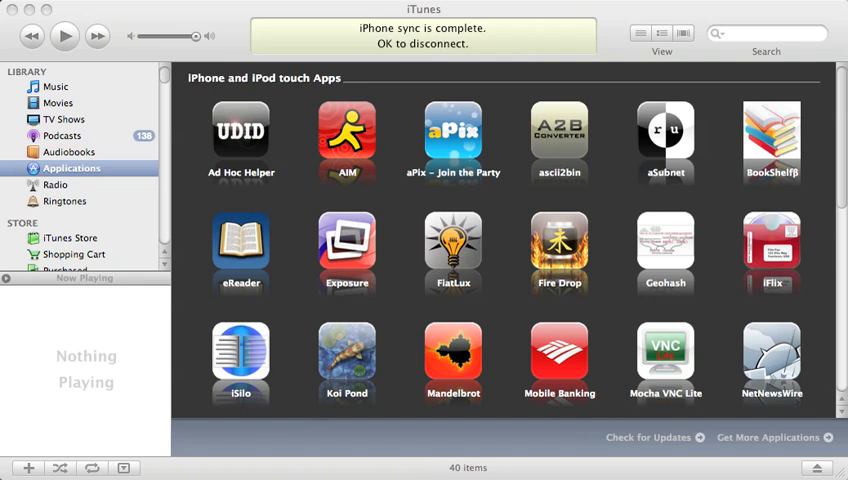
mouse_move(838, 368)
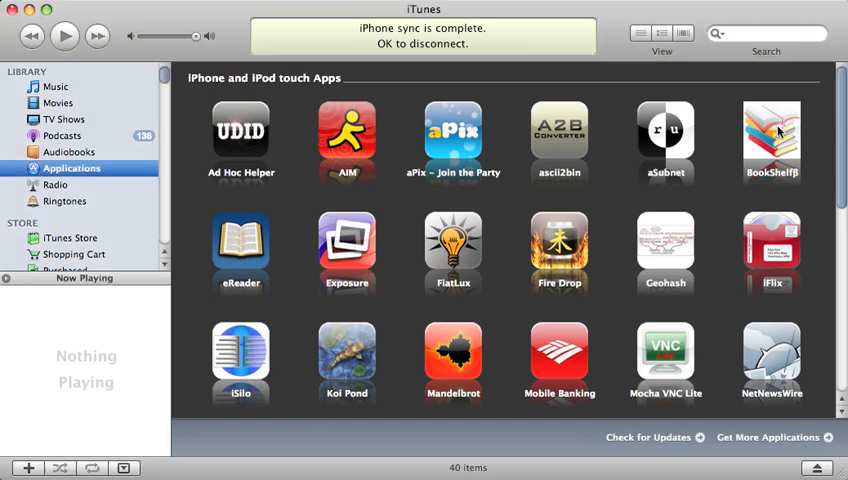
Step: Select the BookShelf app in the library and show its context menu
left_click(771, 135)
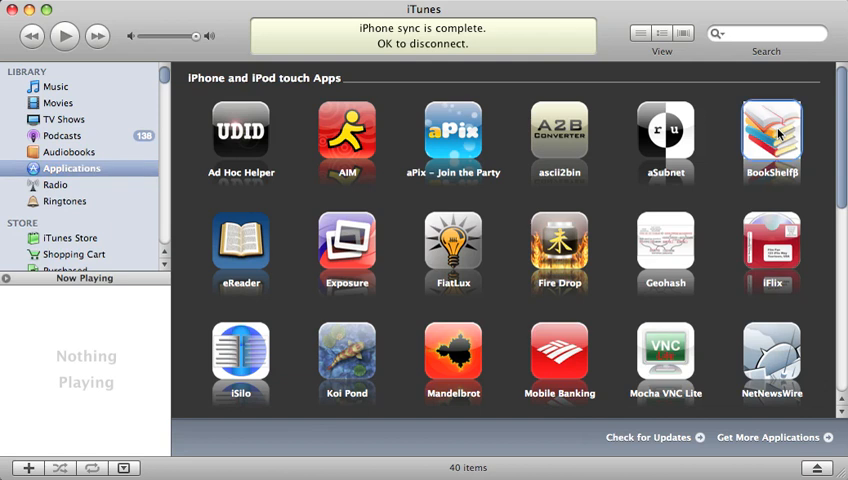
left_click(71, 168)
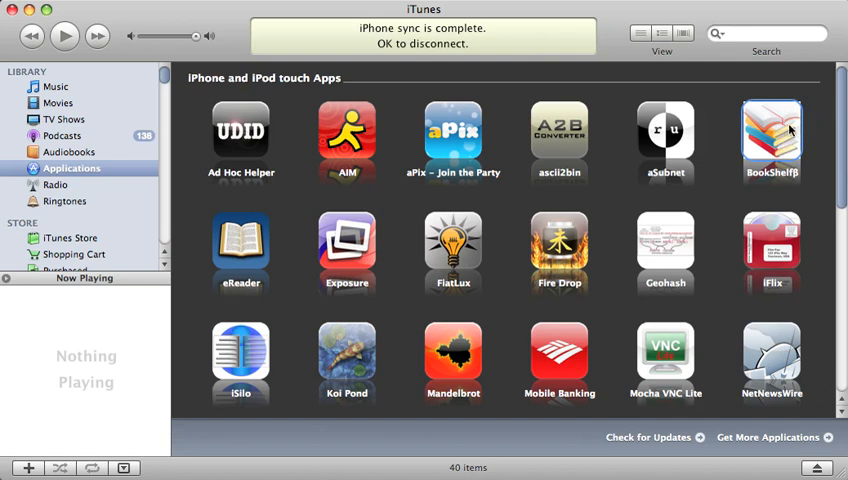
right_click(771, 135)
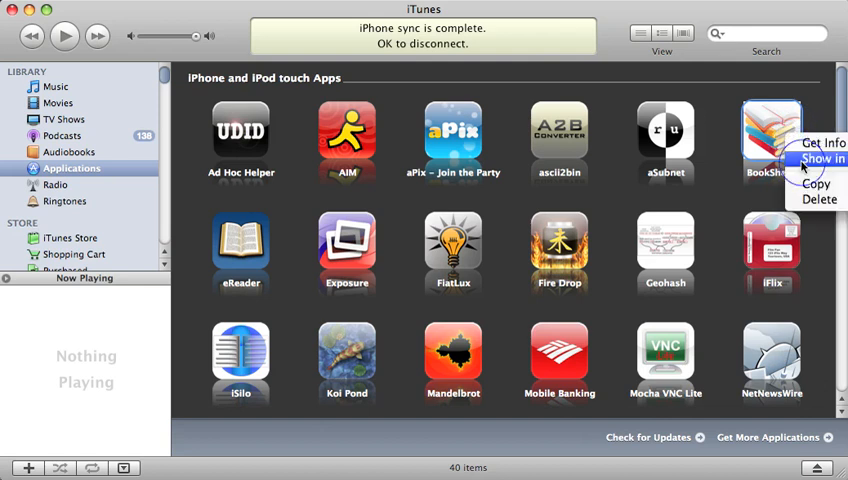
mouse_move(819, 199)
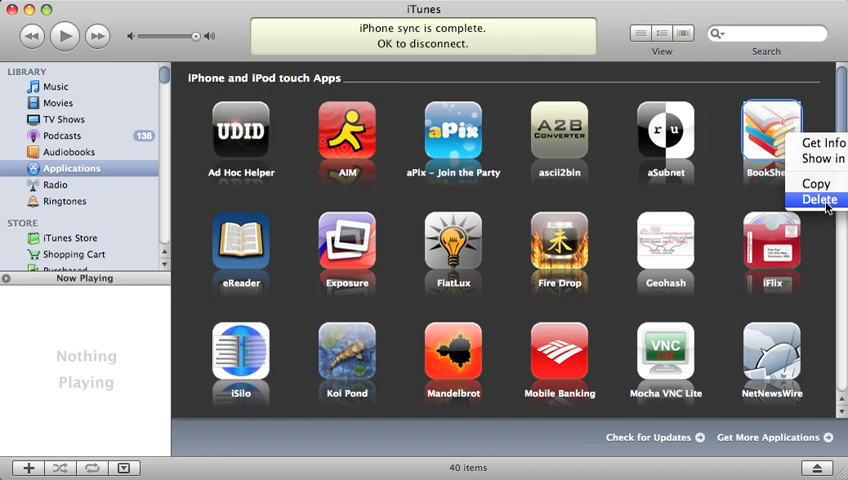
Step: Choose Delete for BookShelf, then cancel the removal and keep the app
left_click(819, 199)
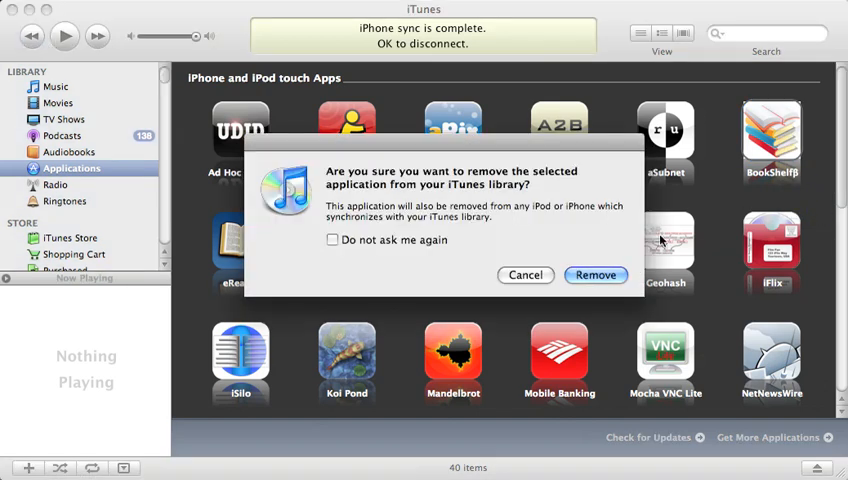
mouse_move(597, 305)
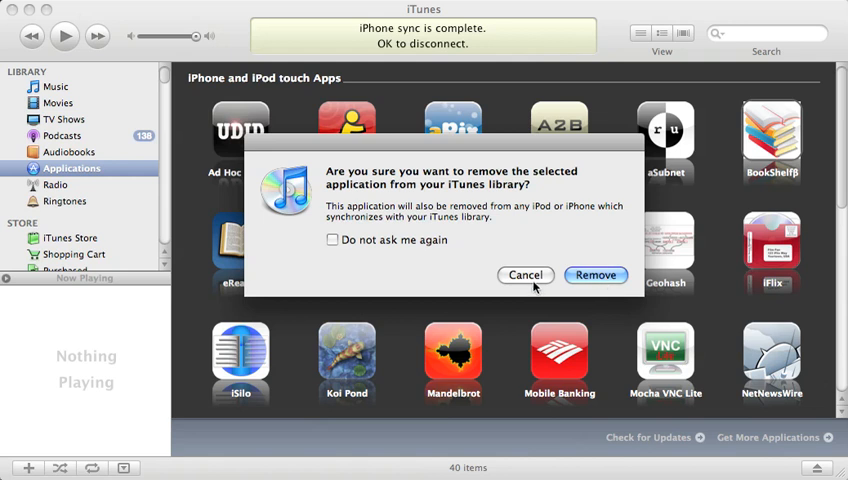
left_click(525, 275)
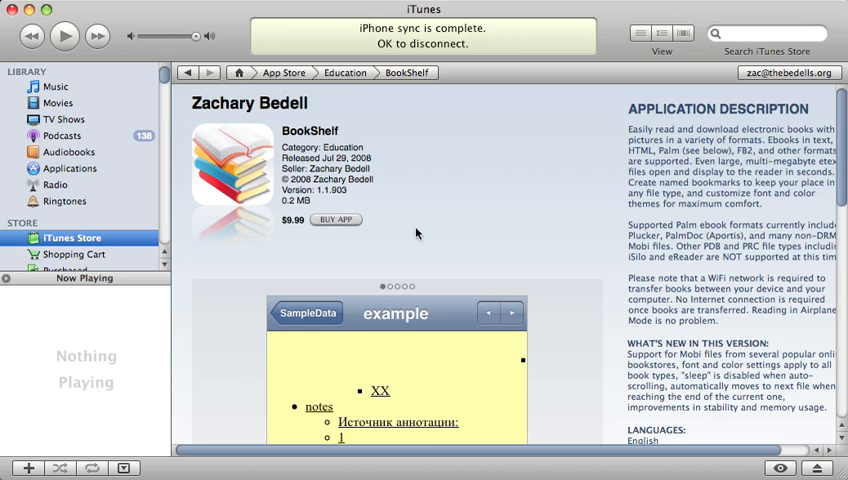
Step: Click Buy App for BookShelf ($9.99) and submit the Apple ID sign-in
left_click(337, 220)
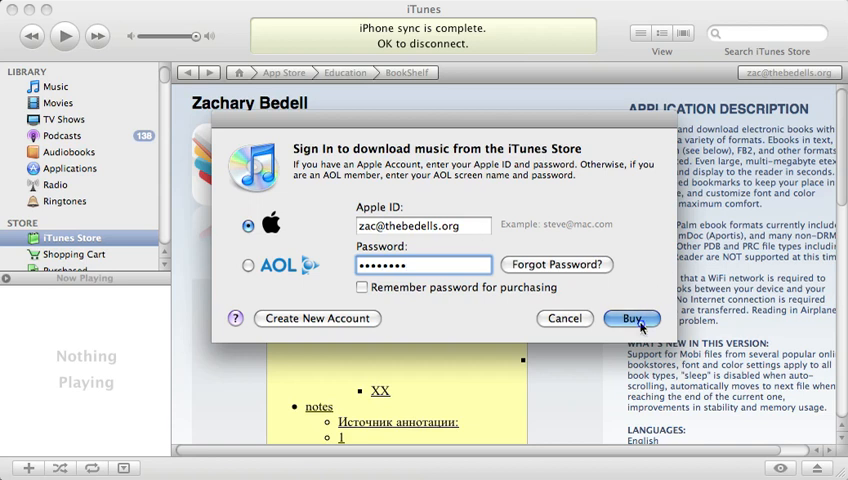
left_click(631, 318)
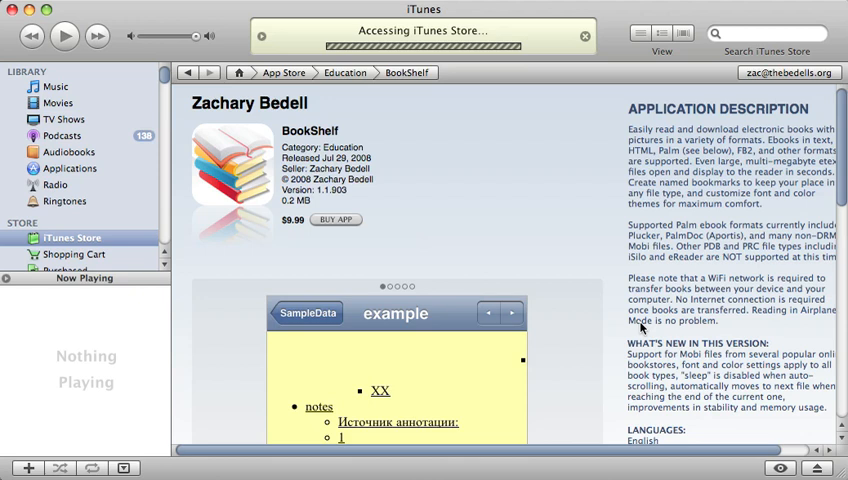
Step: Click Buy App again and confirm the BookShelf purchase in the confirmation dialog
left_click(337, 219)
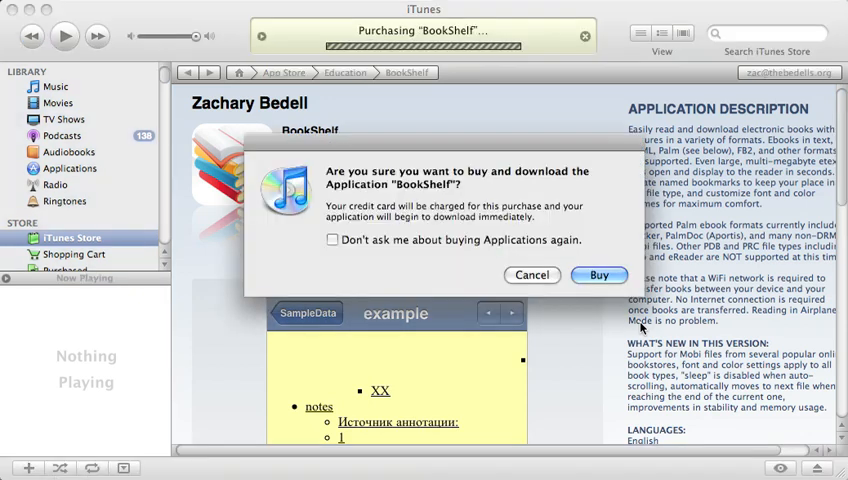
mouse_move(528, 197)
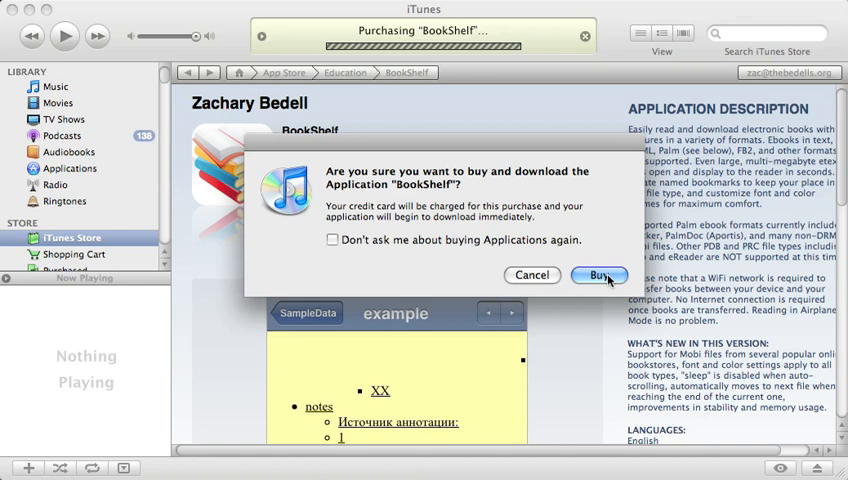
left_click(598, 275)
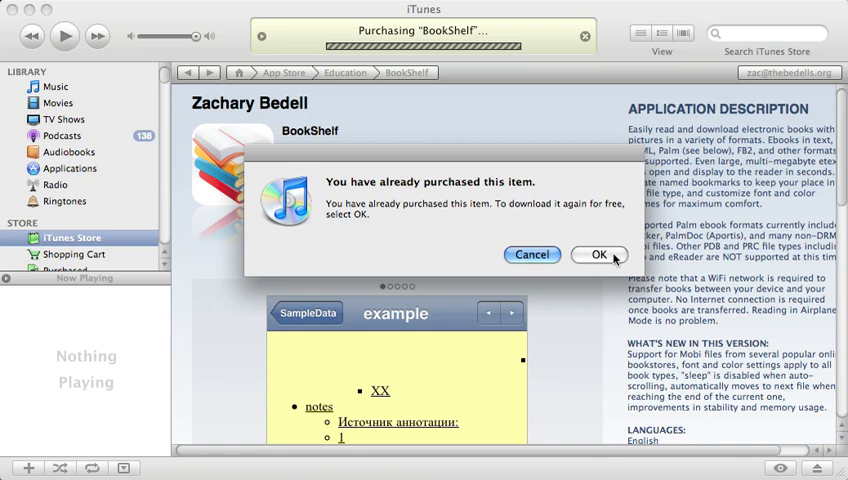
Step: Dismiss the 'already purchased' notice with OK, accepting the free re-download
left_click(598, 254)
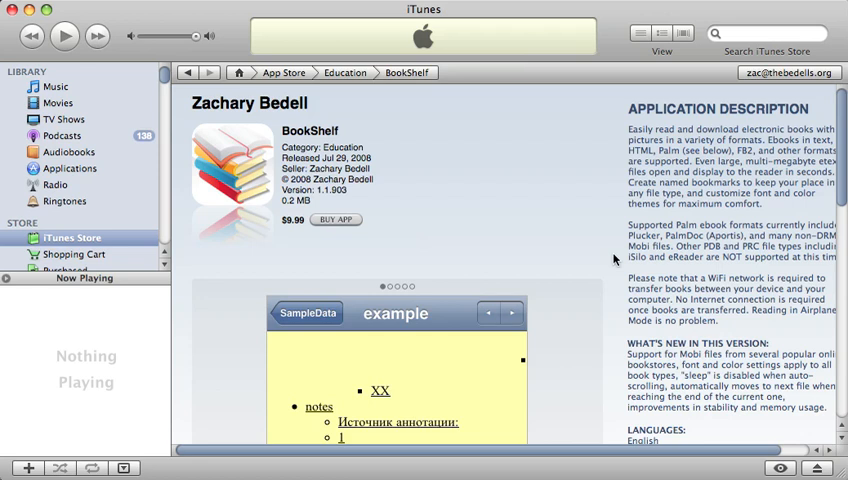
mouse_move(616, 259)
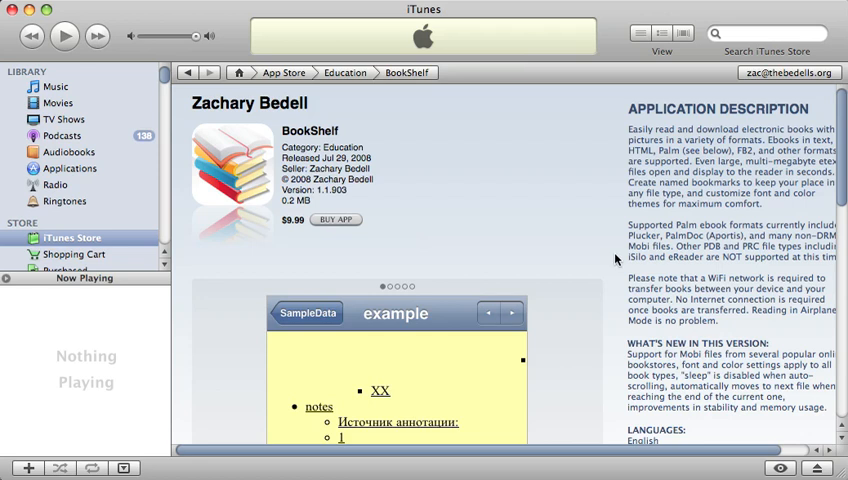